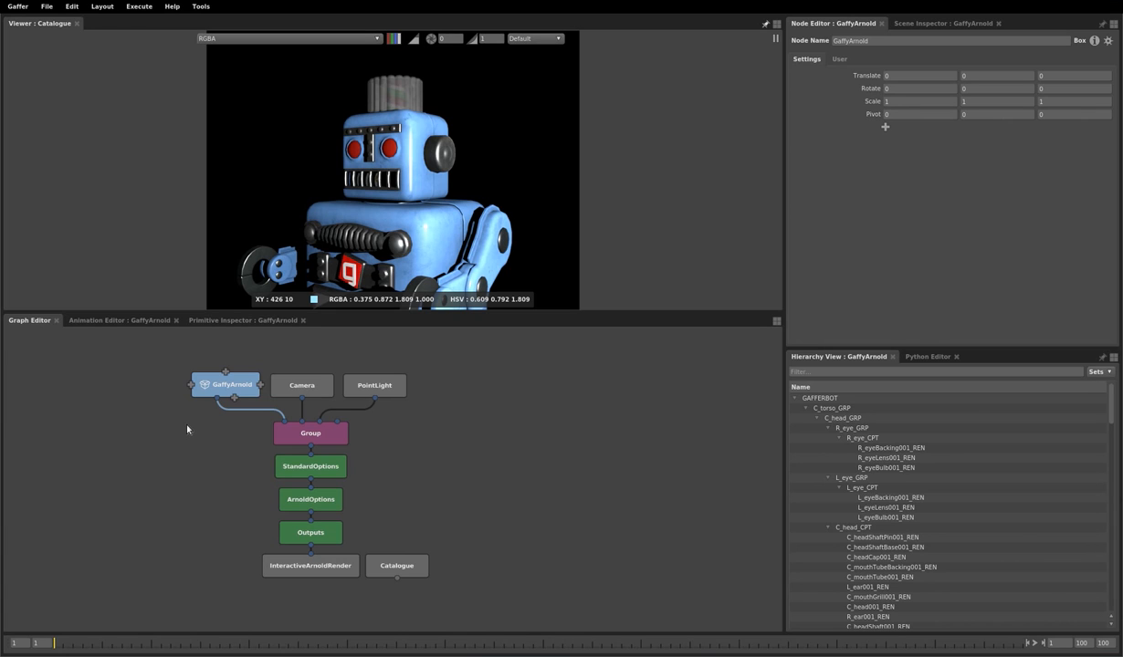
{"action": "mouse_move", "coordinate": [223, 346]}
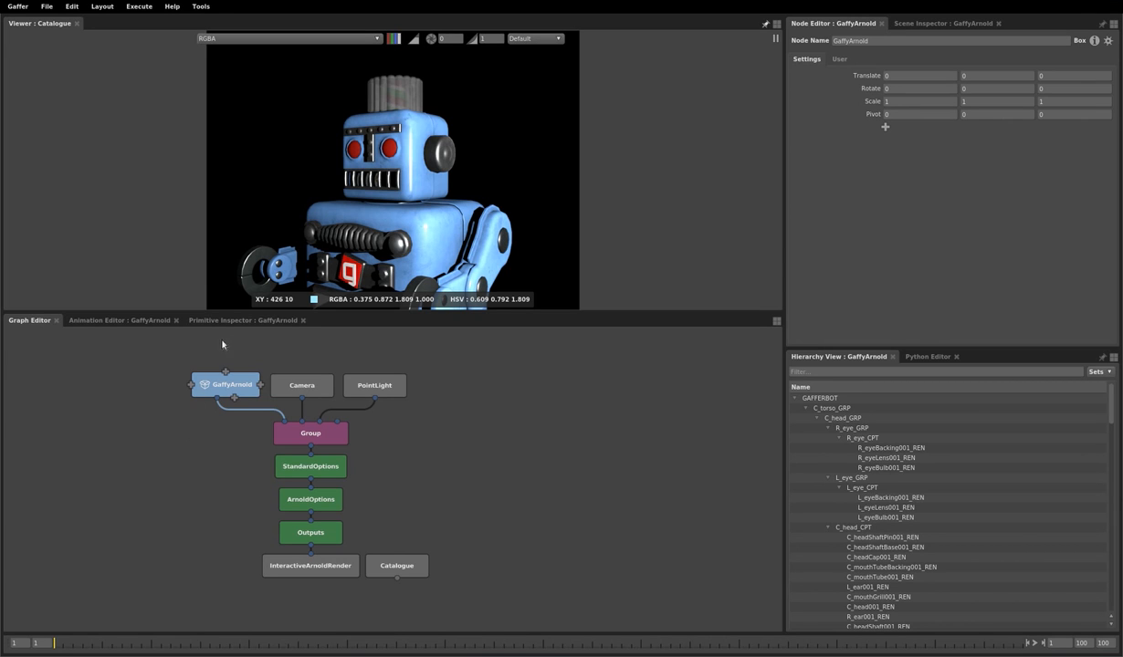
Step: Move the Primitive Inspector tab from the bottom panel into the top-right panel beside Scene Inspector
{"action": "left_click", "coordinate": [243, 319]}
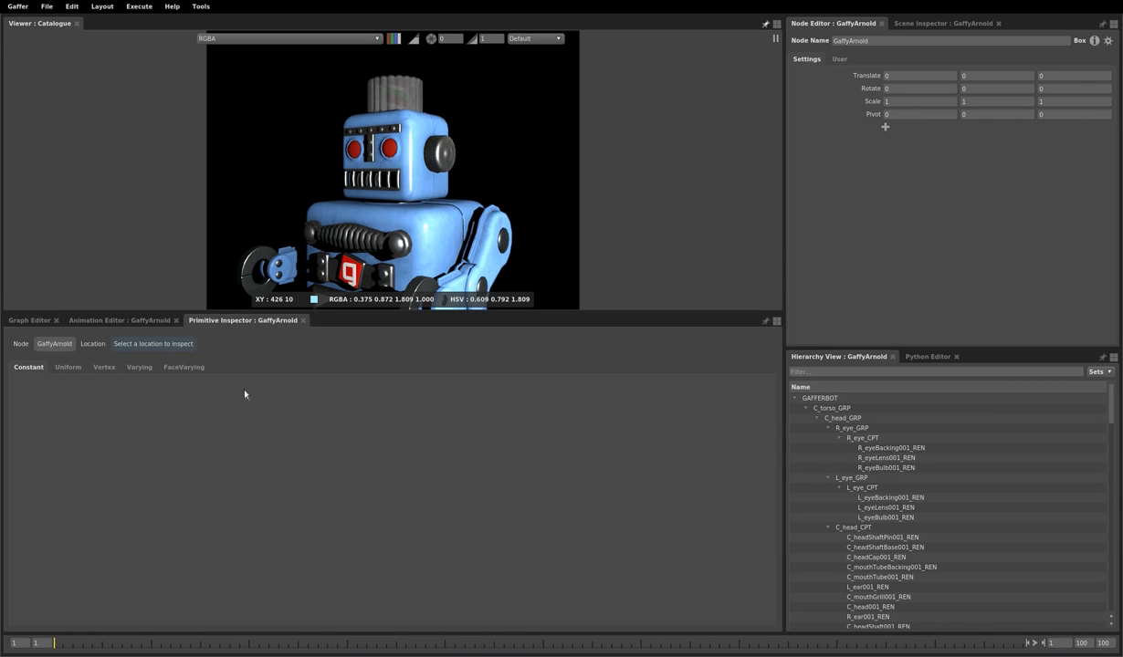
{"action": "left_click", "coordinate": [118, 320]}
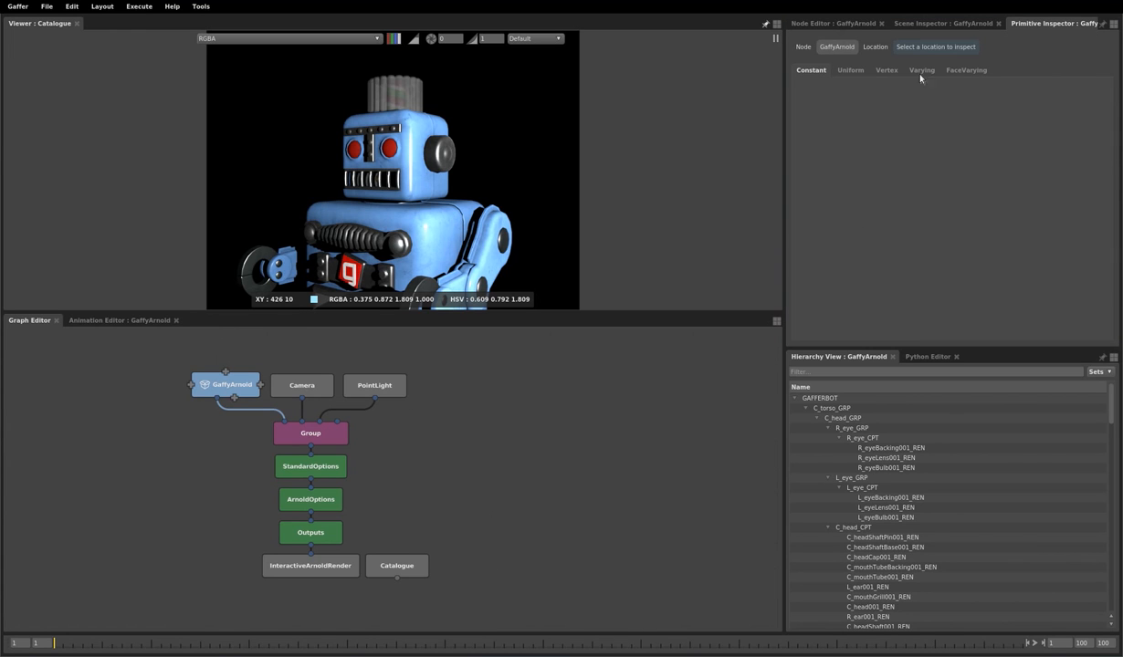
{"action": "mouse_move", "coordinate": [907, 118]}
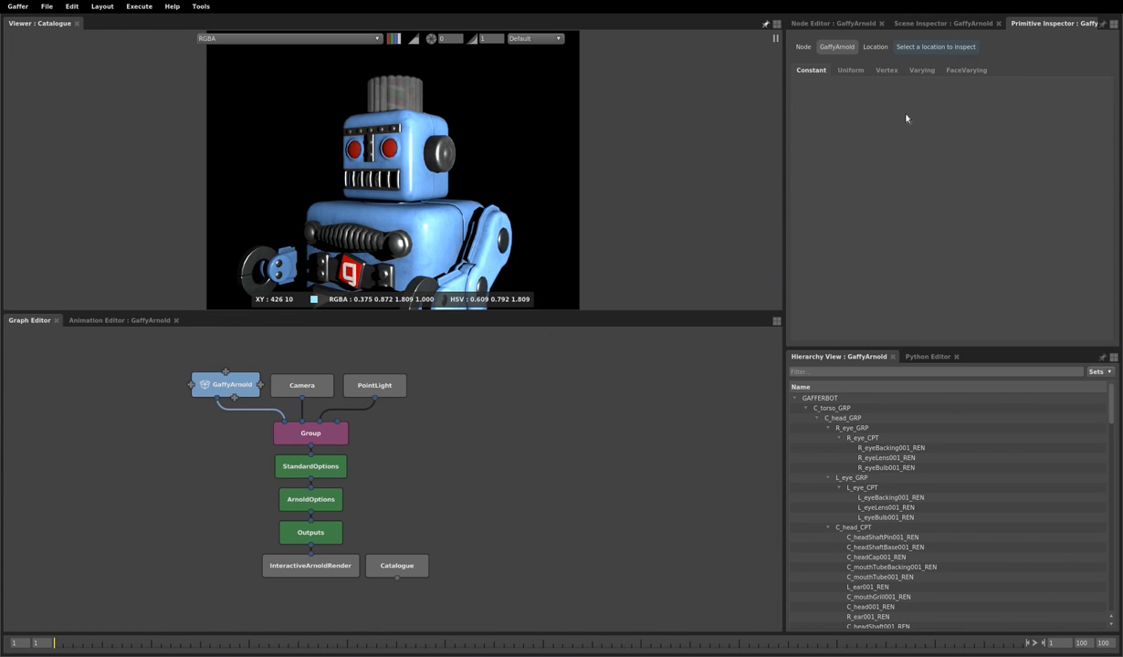
{"action": "mouse_move", "coordinate": [366, 354]}
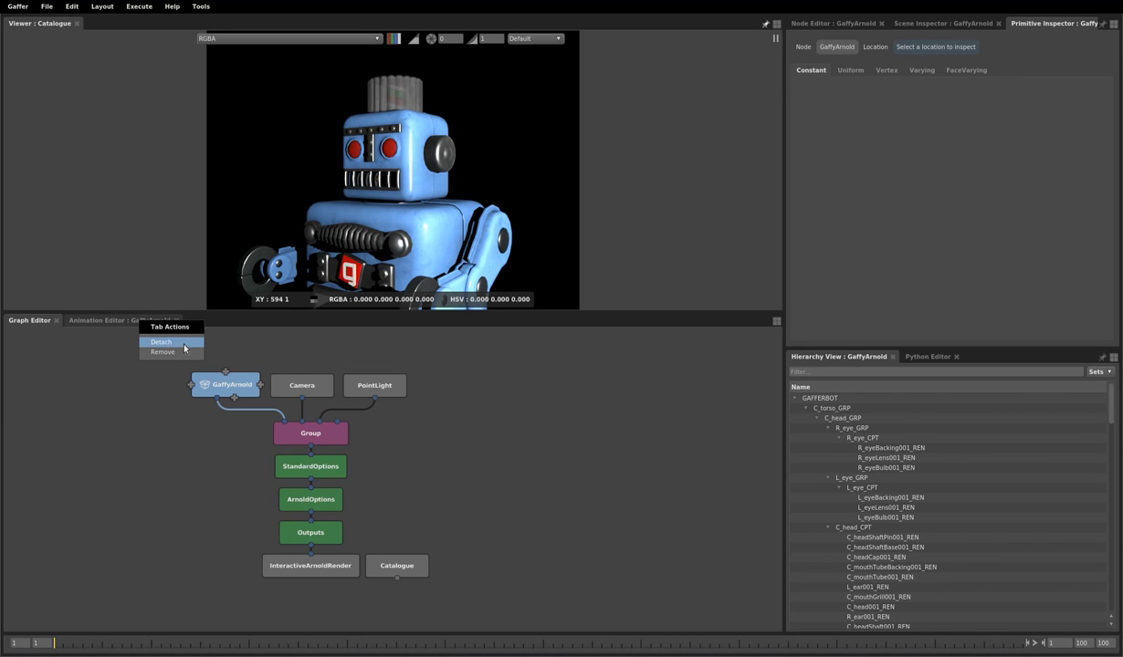
Step: Detach the GaffyArnold Animation Editor tab into a floating Gaffer window
{"action": "left_click", "coordinate": [162, 342]}
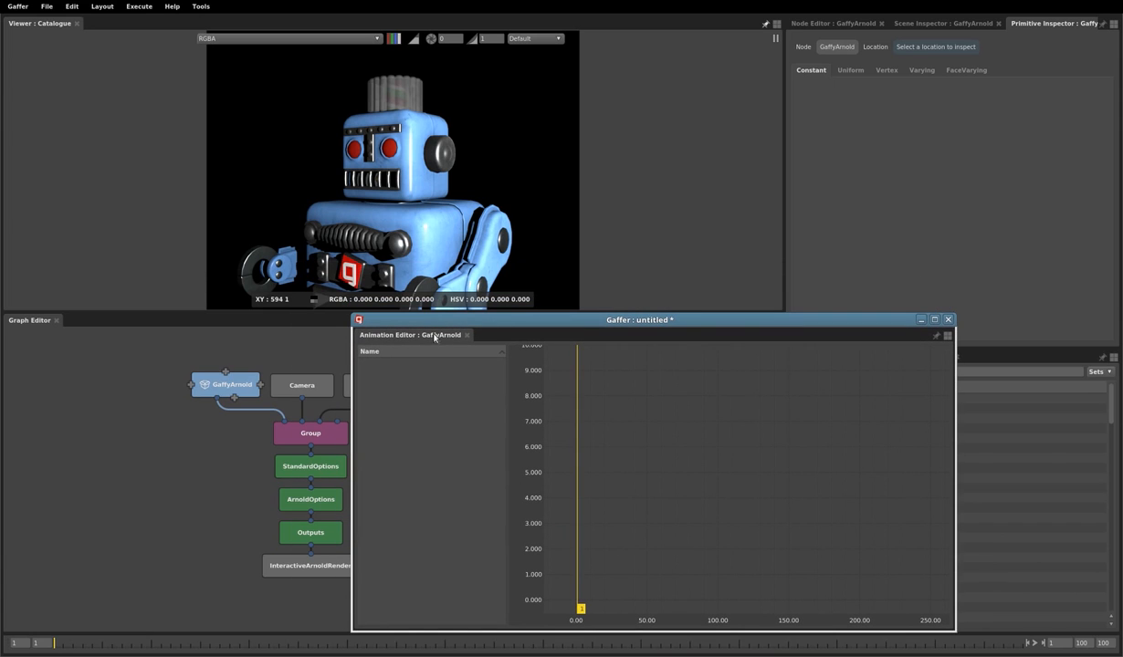
{"action": "mouse_move", "coordinate": [412, 342]}
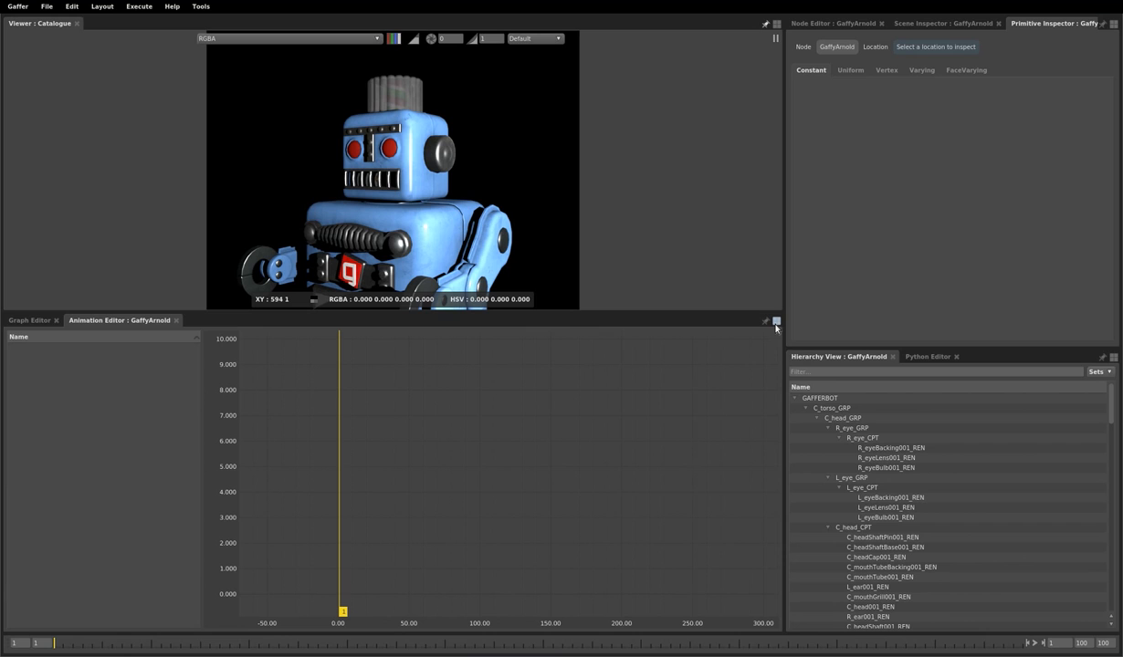
Step: Detach the Graph Editor and Animation Editor panel as a window and move it lower right
{"action": "left_click", "coordinate": [776, 321]}
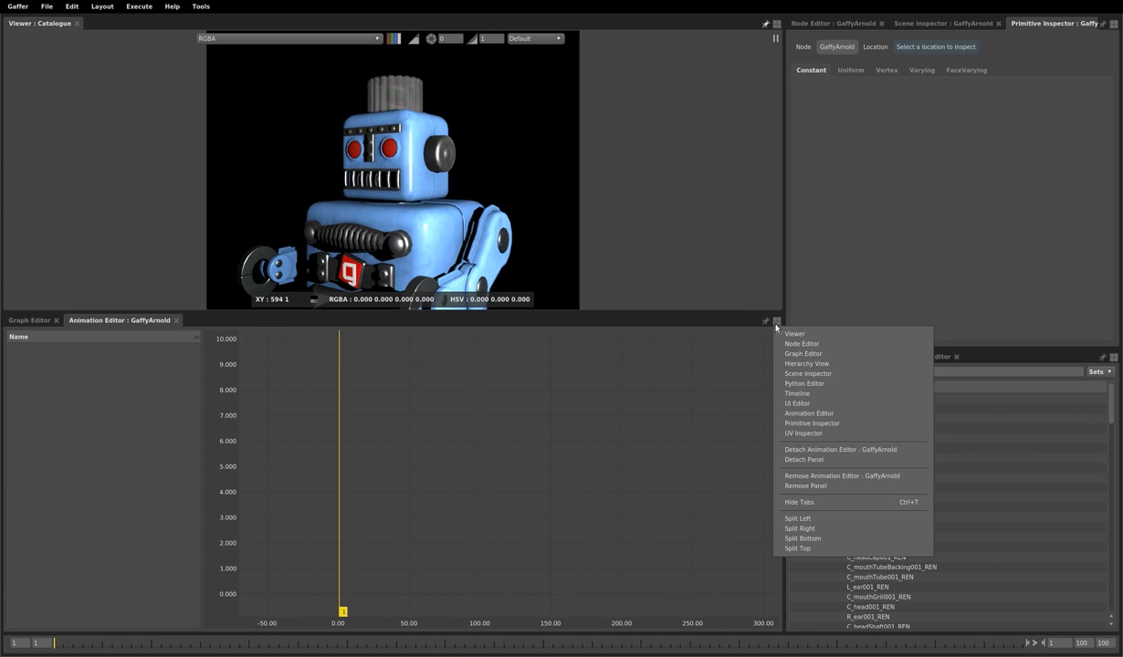
{"action": "mouse_move", "coordinate": [803, 459]}
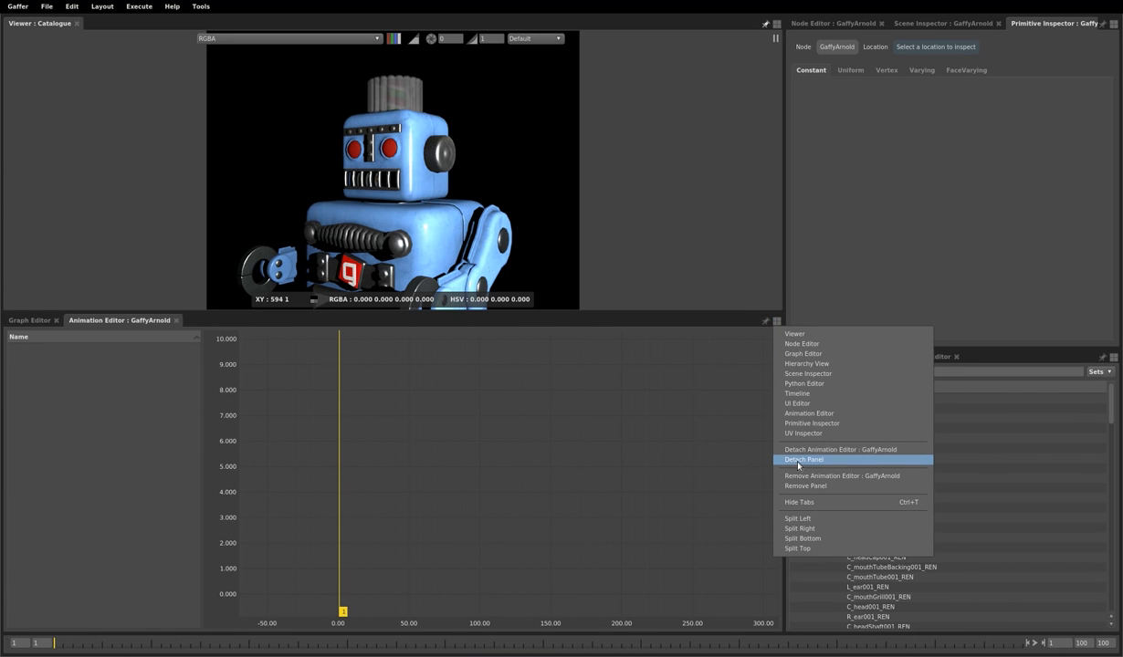
{"action": "left_click", "coordinate": [802, 460]}
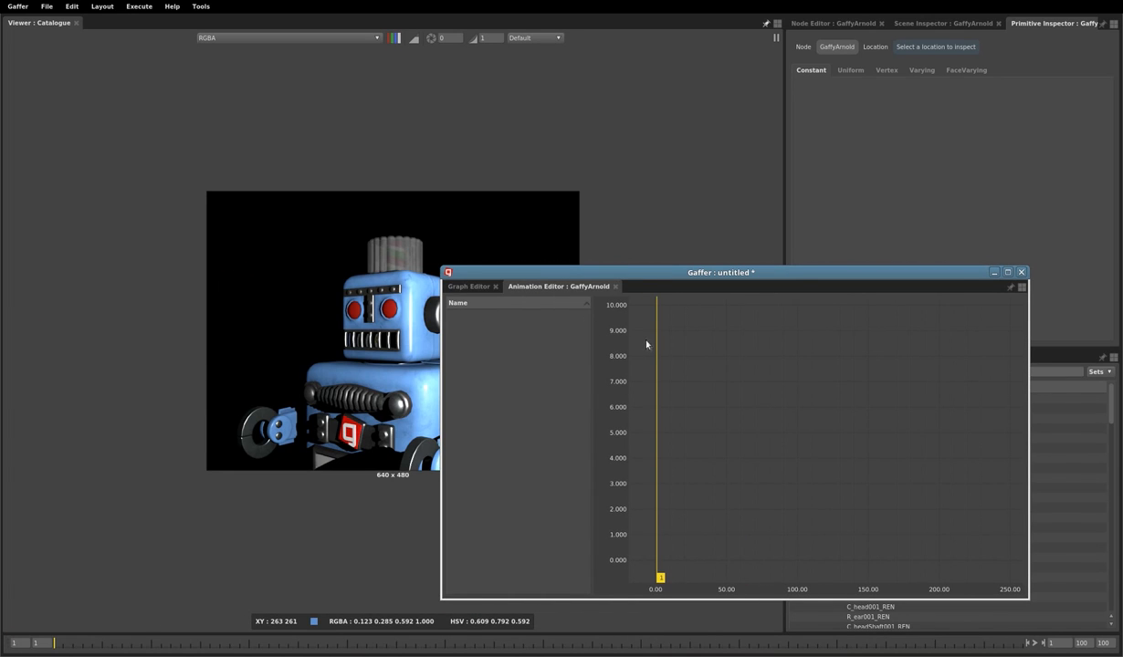
{"action": "left_click_drag", "start_coordinate": [720, 272], "coordinate": [806, 328]}
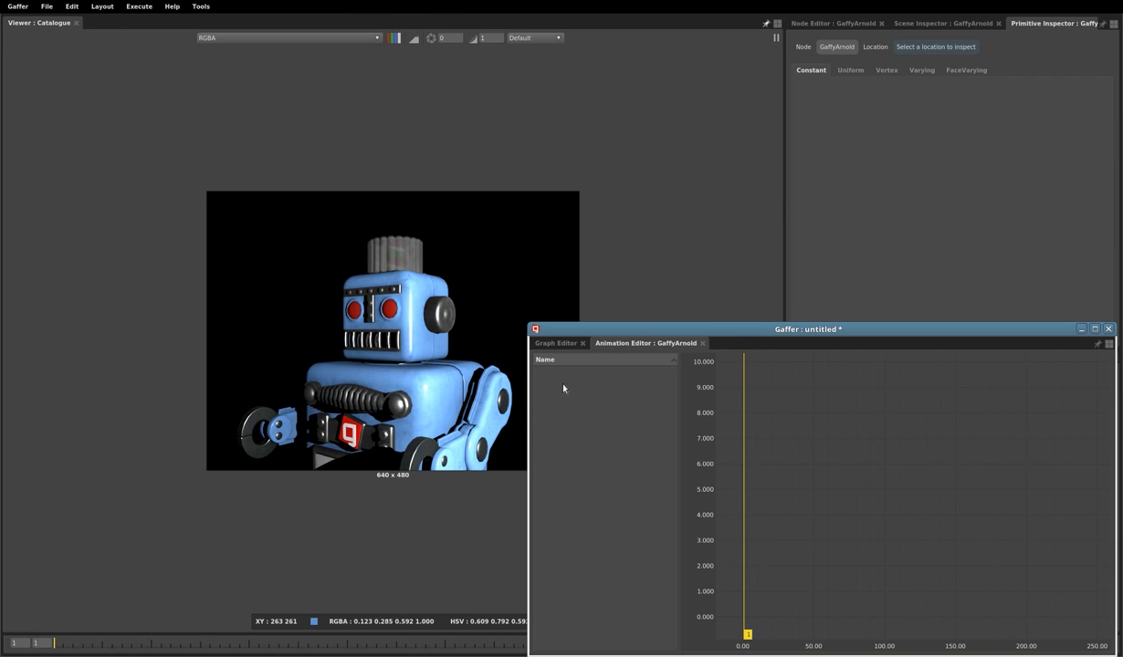